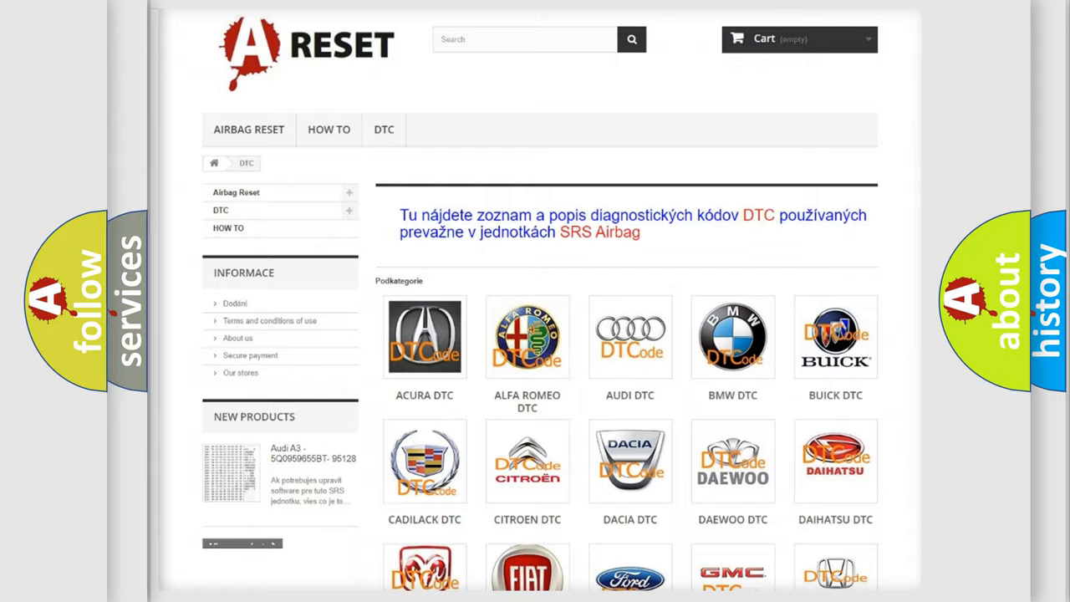
{"action": "scroll", "scroll_direction": "down", "scroll_amount": 3}
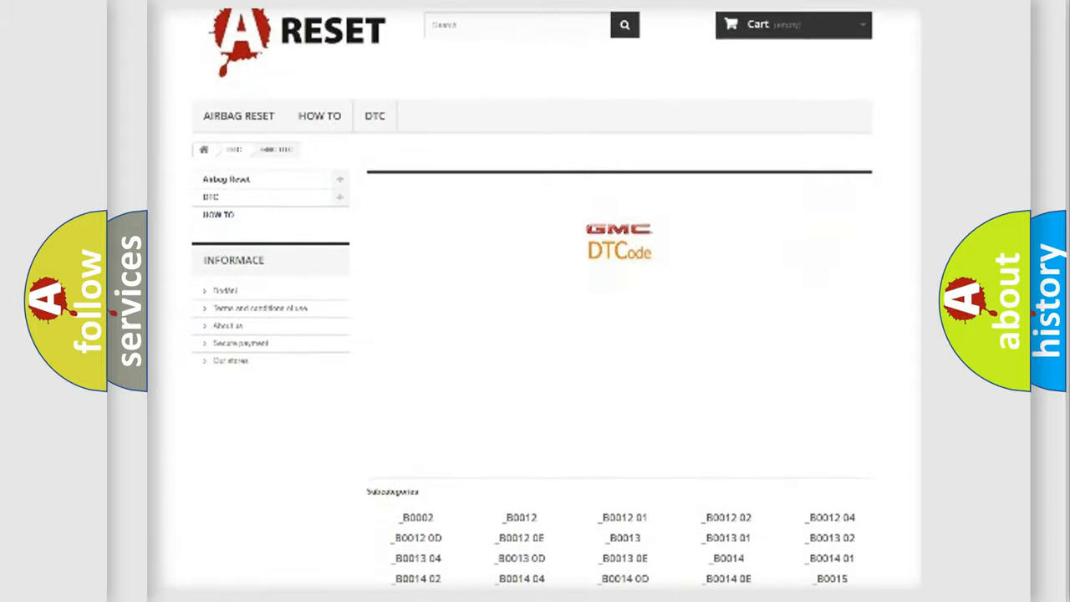
{"action": "scroll", "scroll_direction": "down", "scroll_amount": 3}
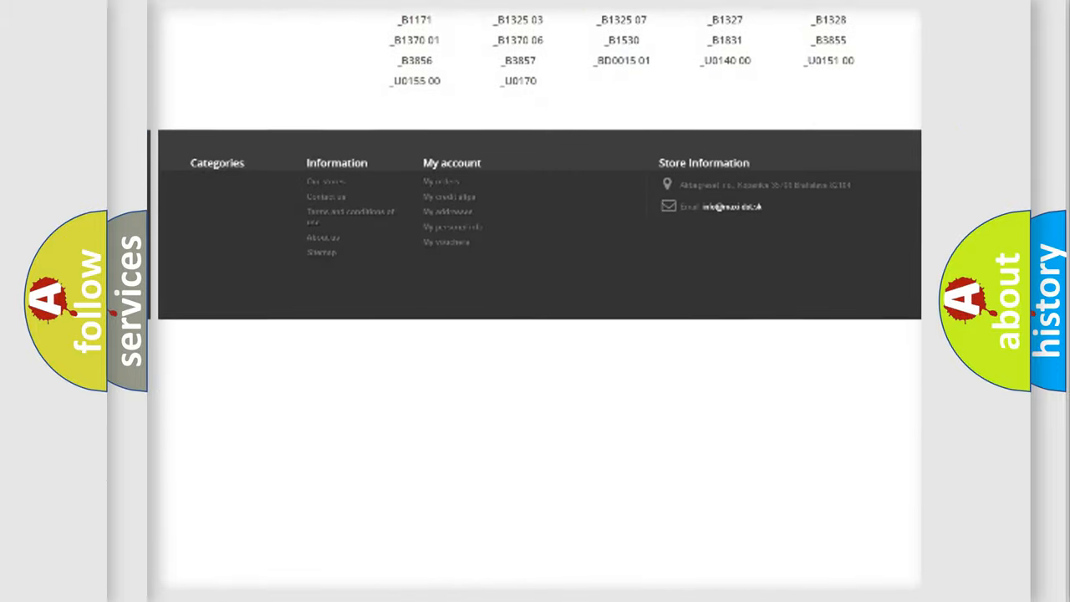
{"action": "scroll", "scroll_direction": "up", "scroll_amount": 3}
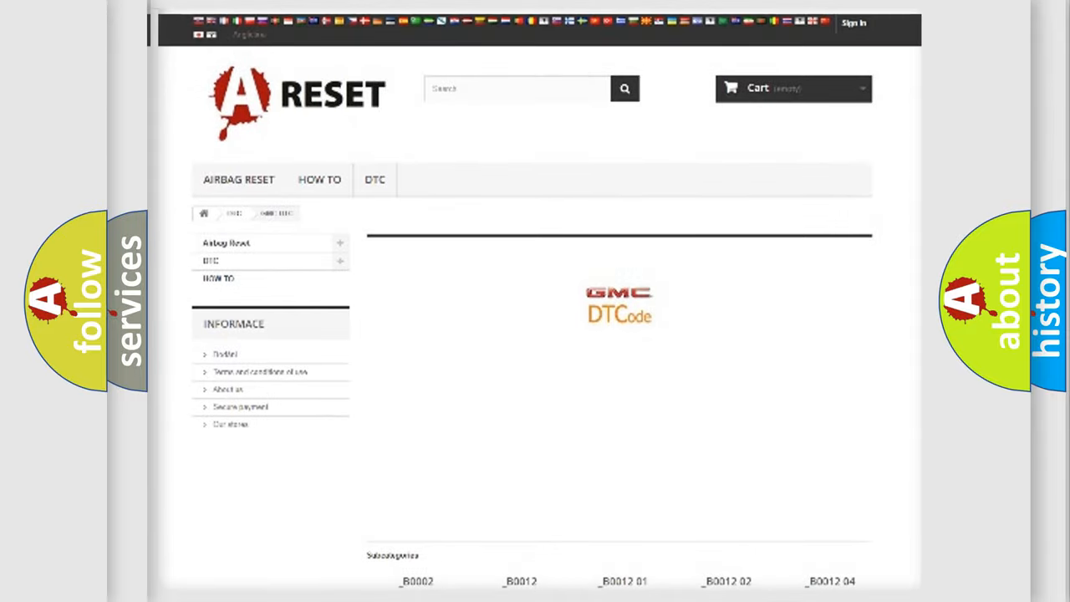